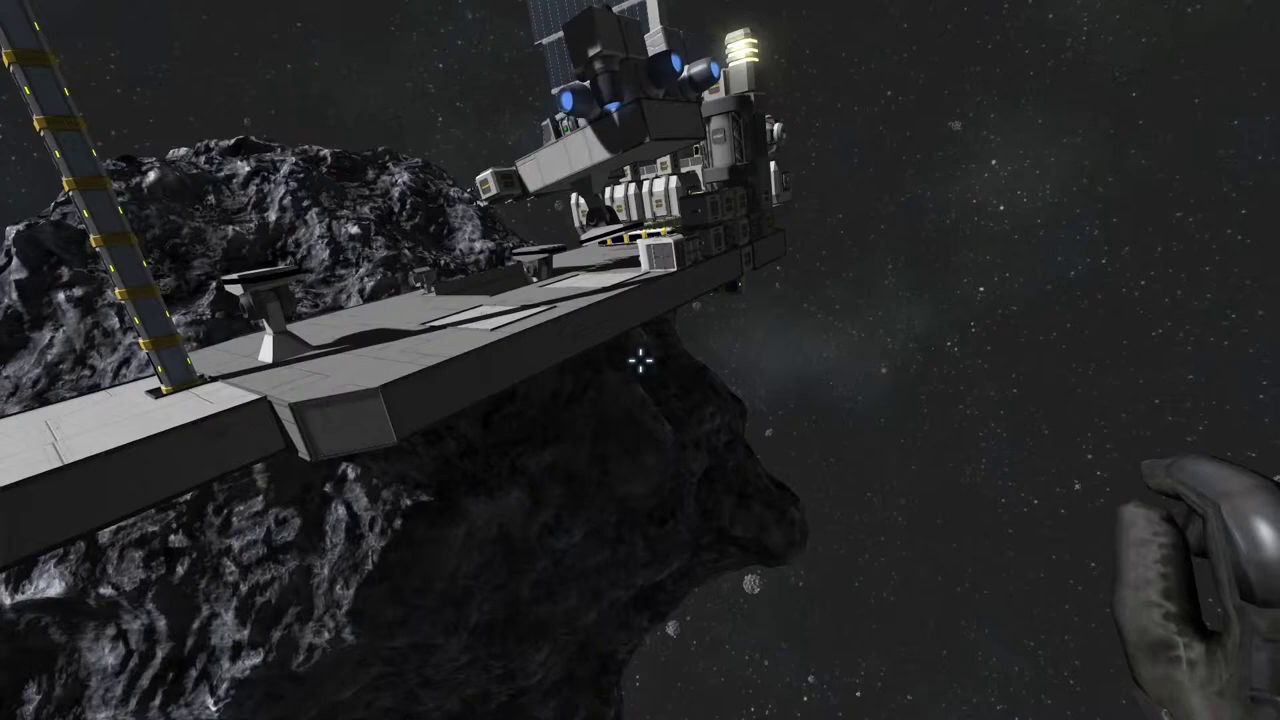
pyautogui.moveTo(640, 360)
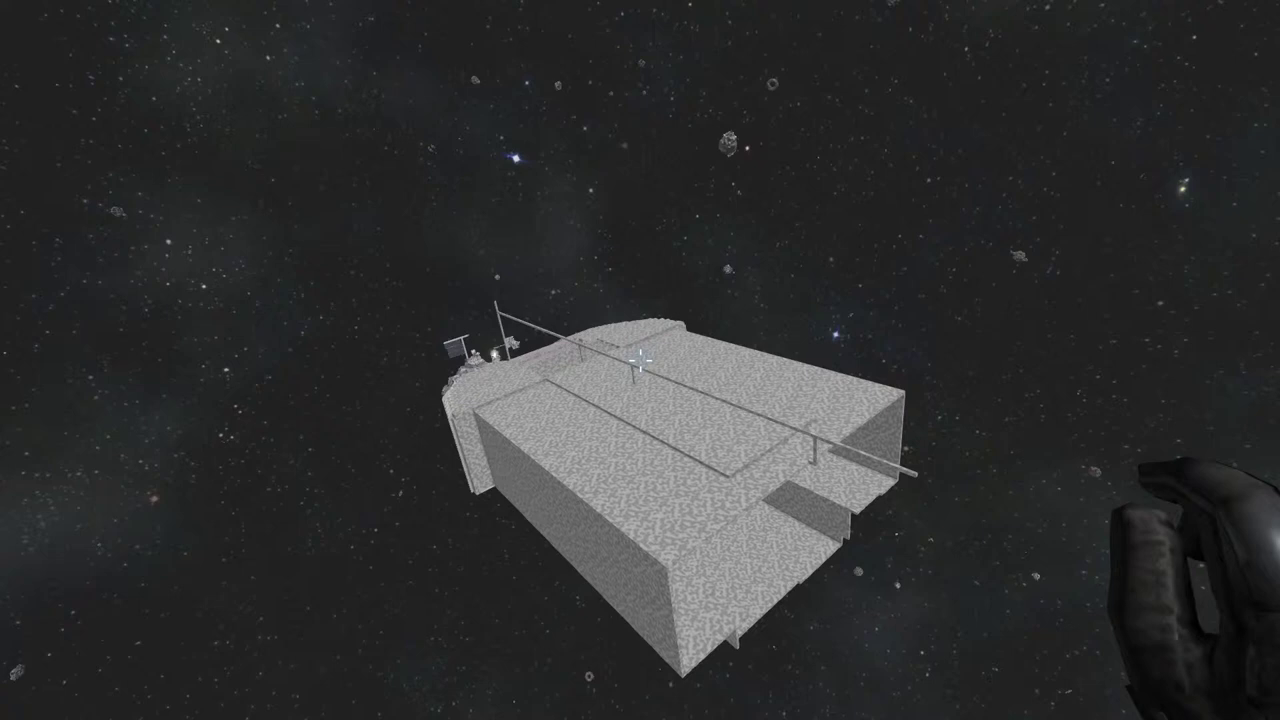
pyautogui.moveTo(640, 360)
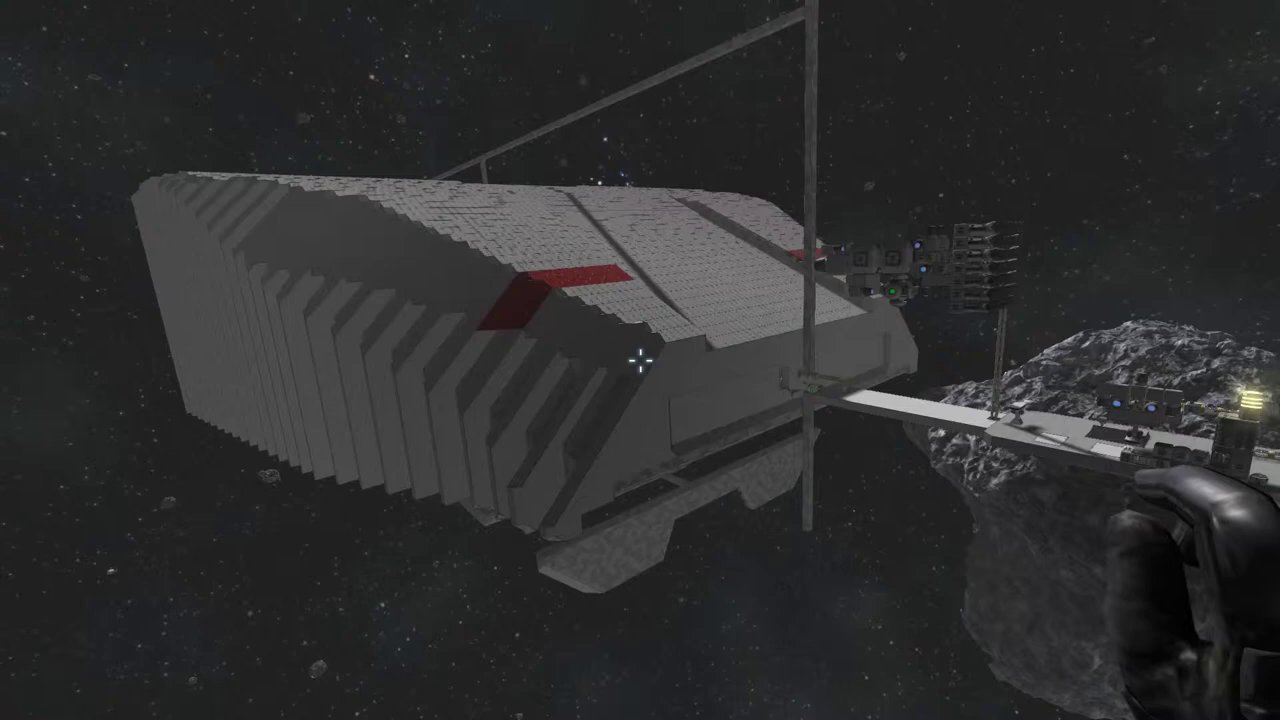
pyautogui.moveTo(640, 360)
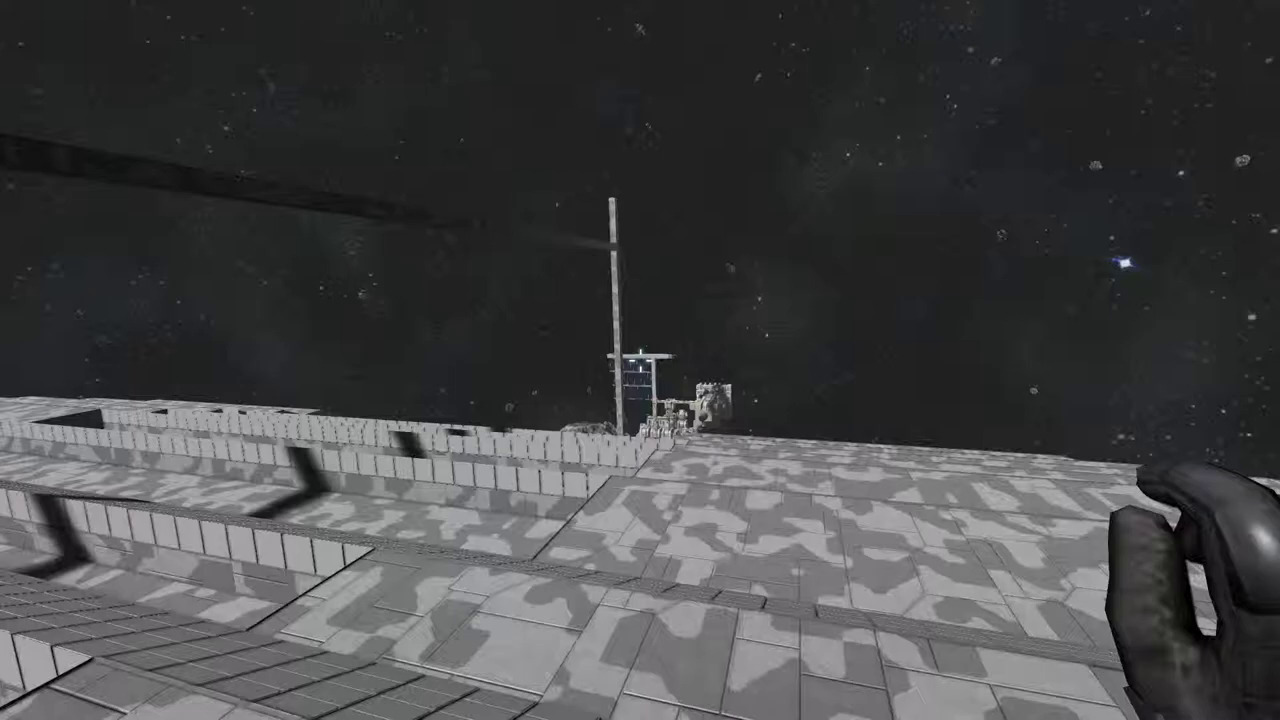
pyautogui.moveTo(640, 360)
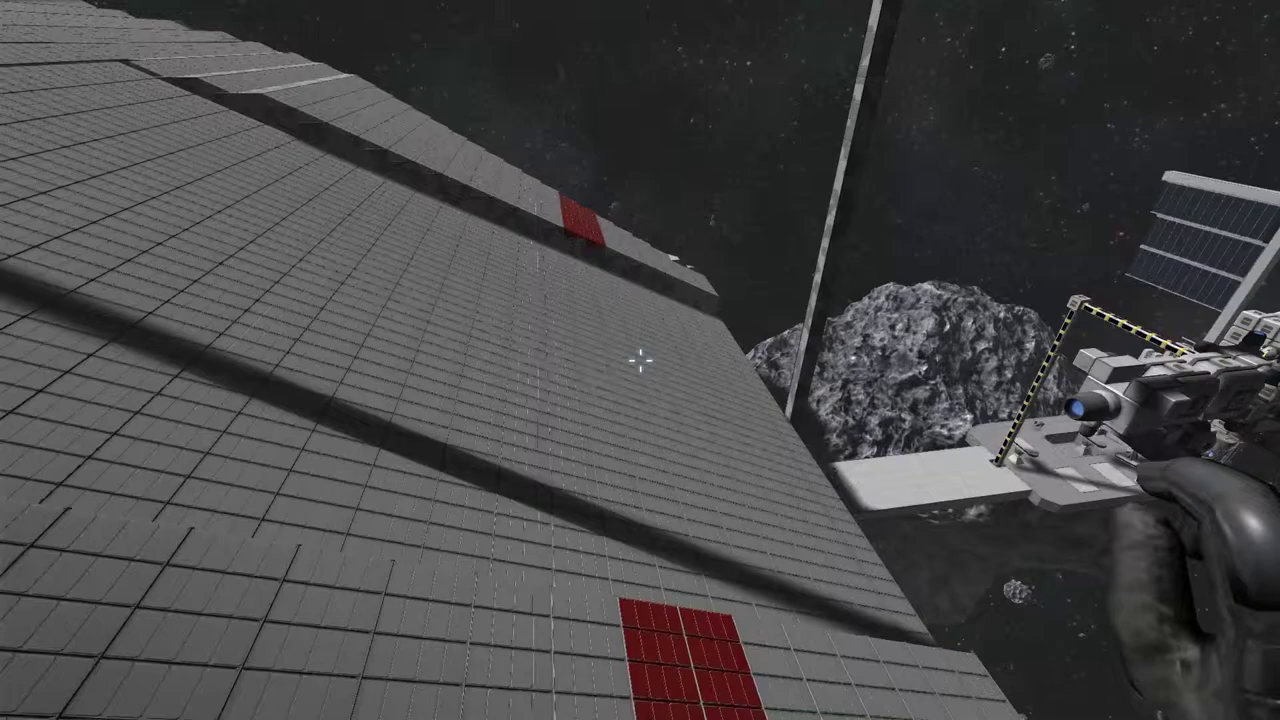